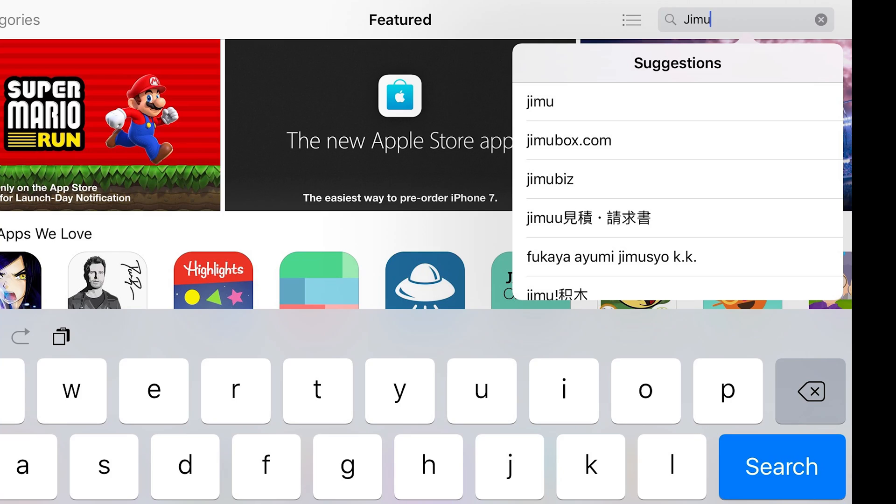
- Search the App Store for Jimu and select the 'jimu' suggestion
{"action": "left_click", "coordinate": [780, 467]}
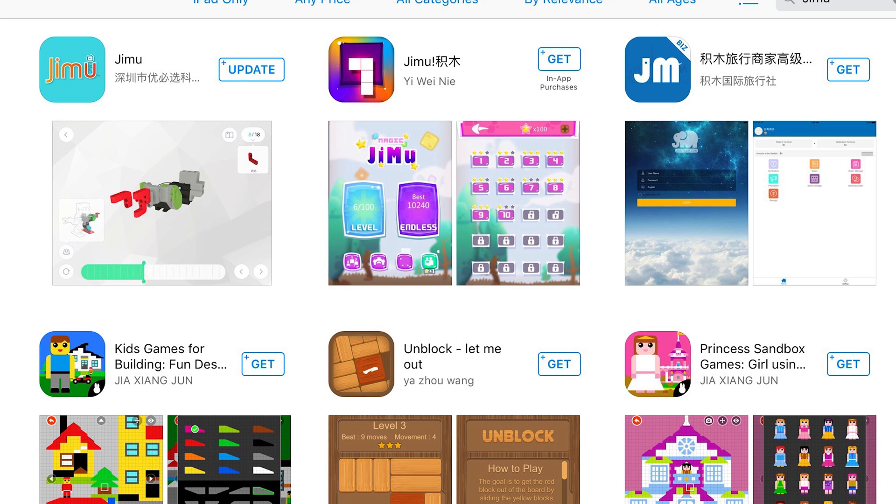
{"action": "left_click", "coordinate": [72, 70]}
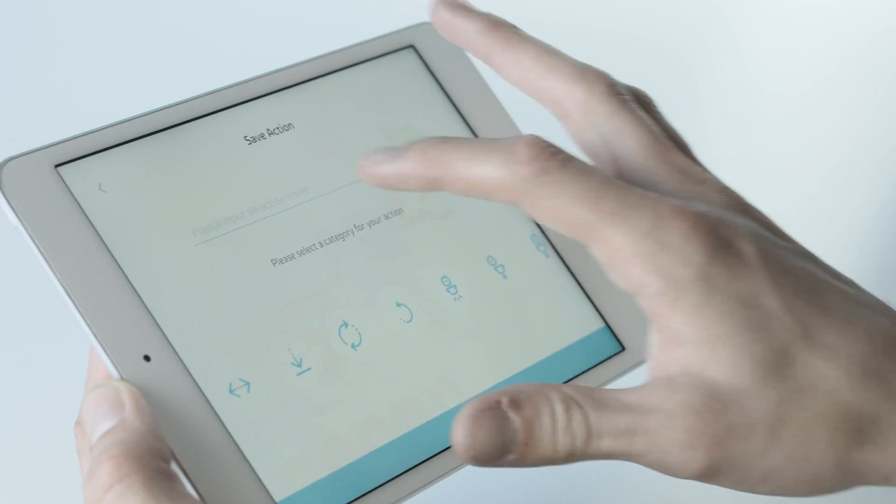
- Name the action 'My' and save it, then show the Blockly program's generated Swift code
{"action": "type", "text": "M"}
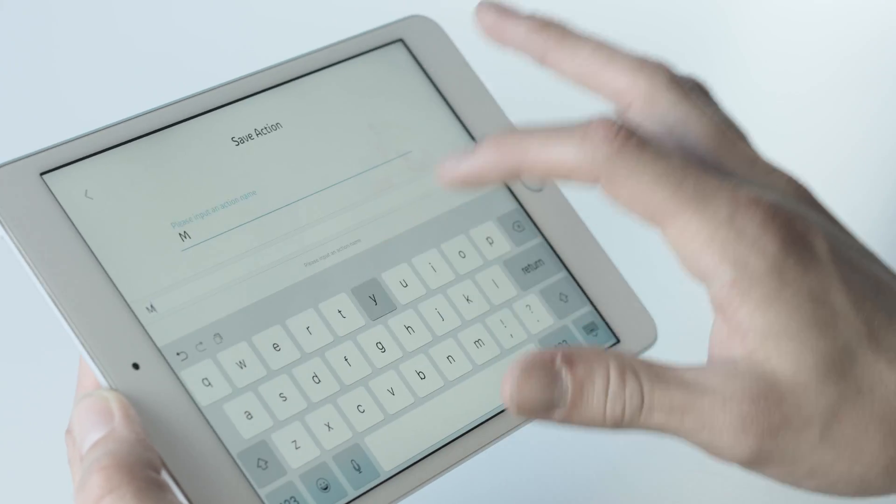
{"action": "type", "text": "y"}
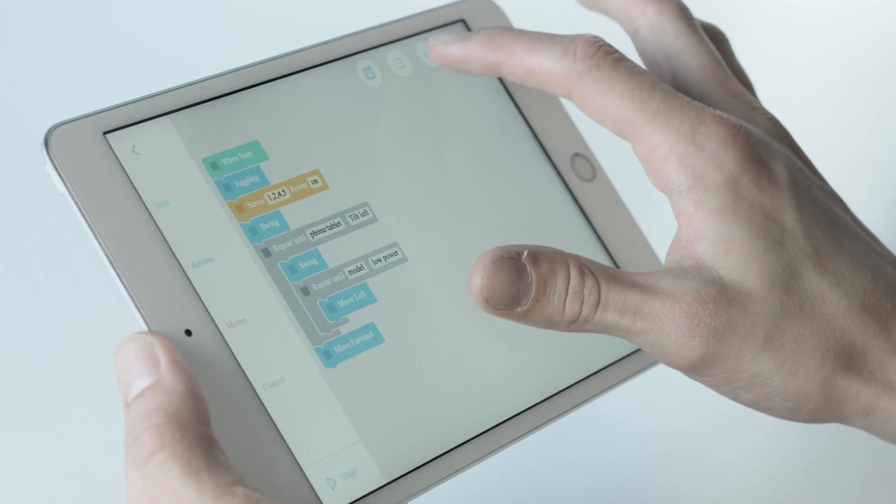
{"action": "left_click", "coordinate": [426, 59]}
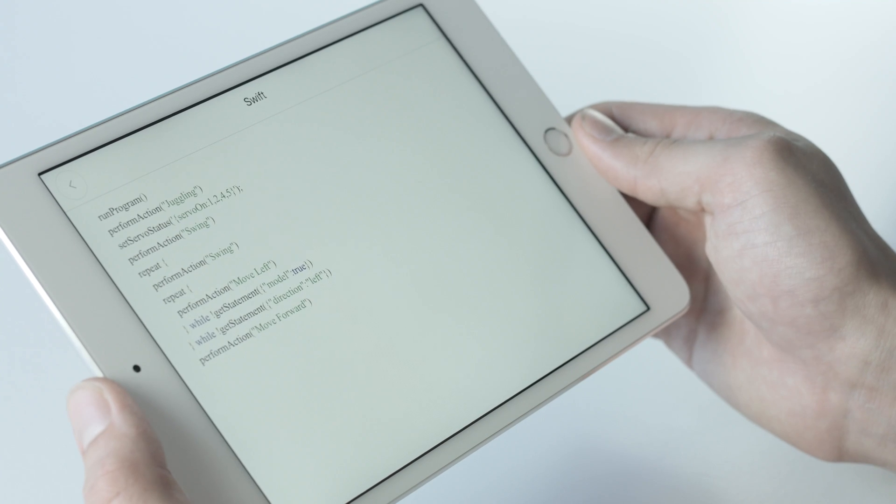